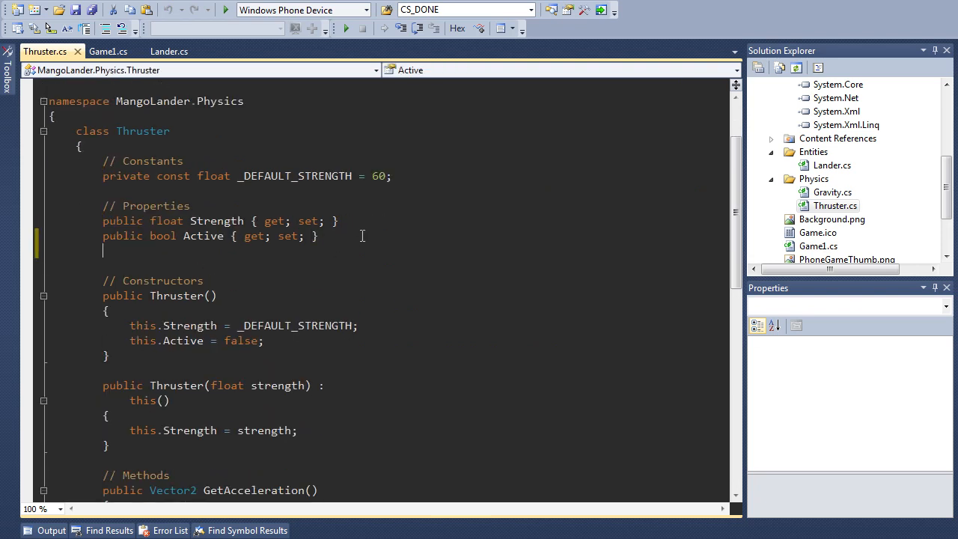
Add the auto-property 'public float Rotation { get; set; }' below Active in Thruster.cs.
text(public float Rota)
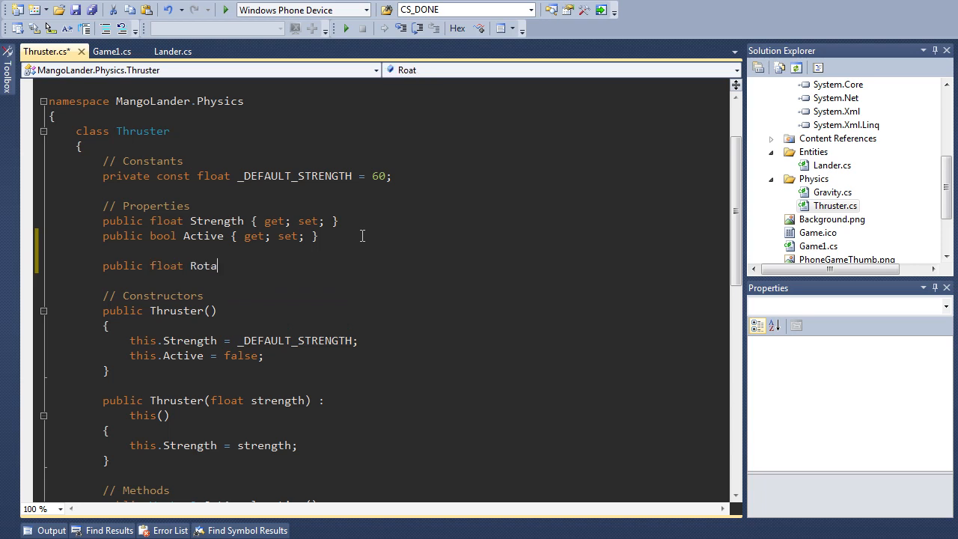
text(tion { get; set; })
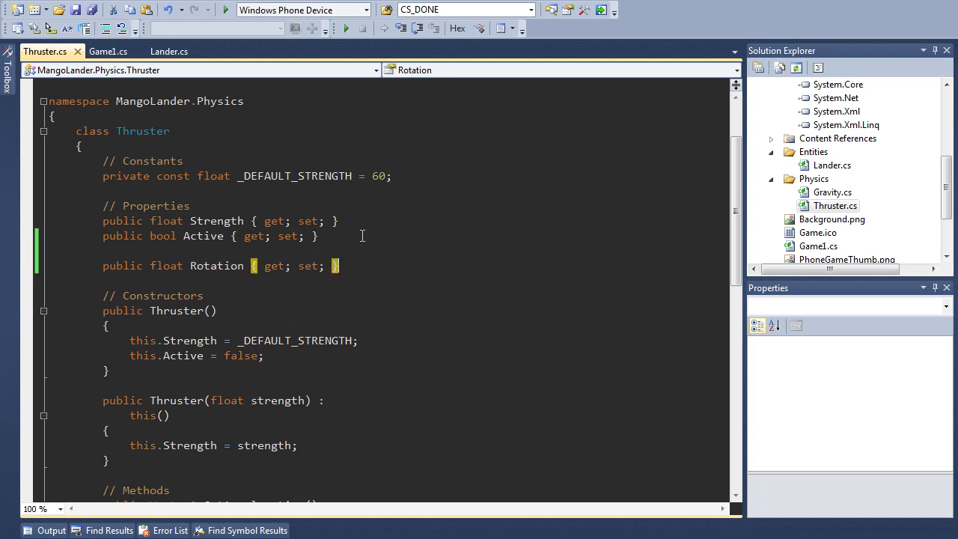
mouse_move(109, 51)
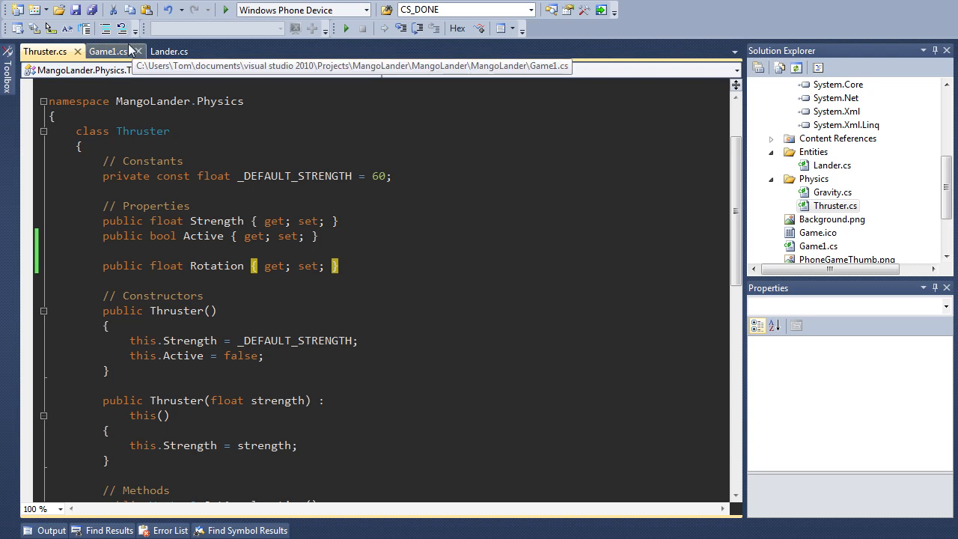
In GetAcceleration, add 'result = Vector2.Transform(result, Matrix.CreateRotationZ(this.Rotation));' before the return.
scroll(down, 3)
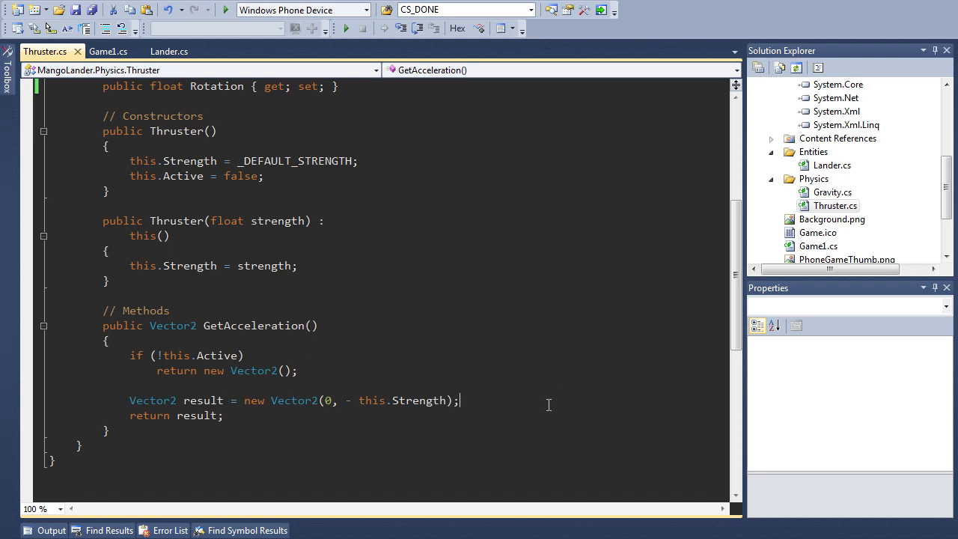
text(result =)
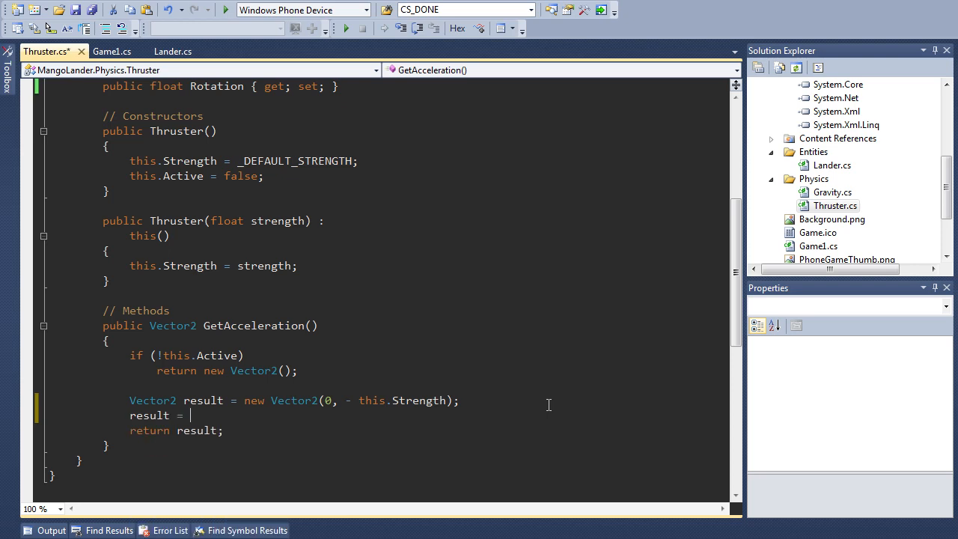
text(Vector2.Transform()
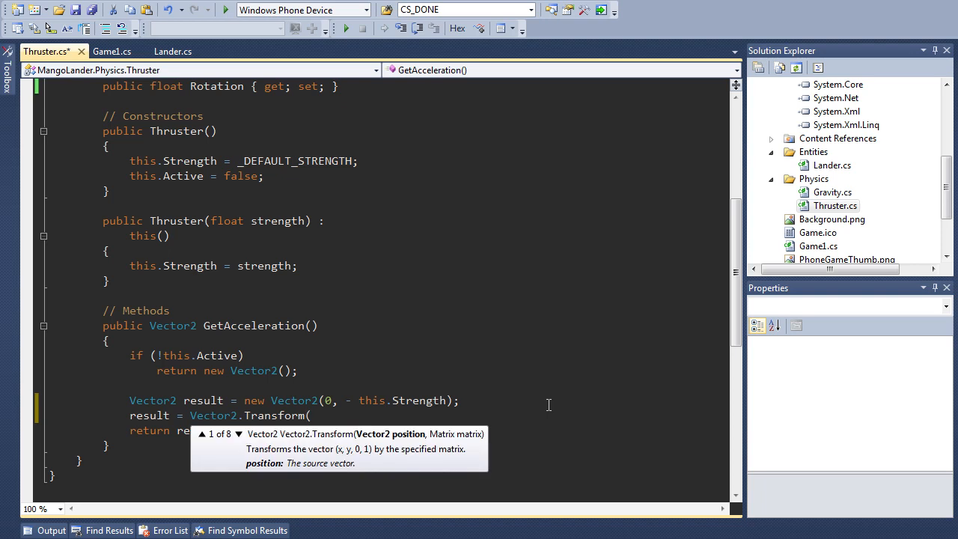
text(result,)
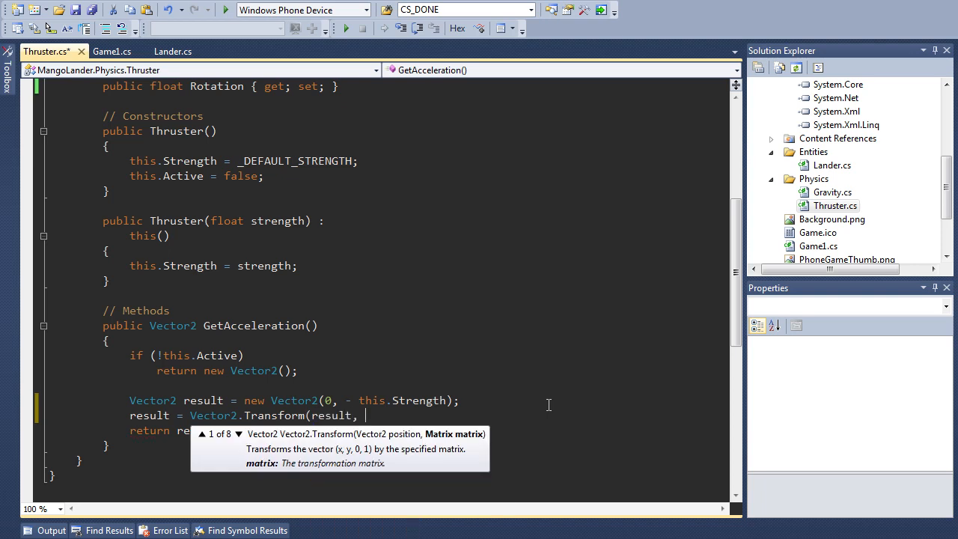
text(Matrix.)
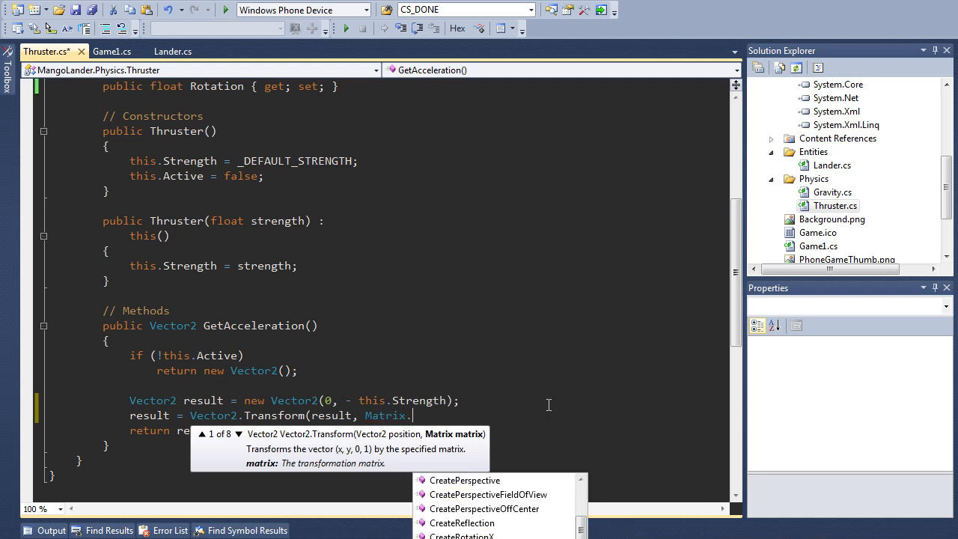
text(CreateRotationZ)
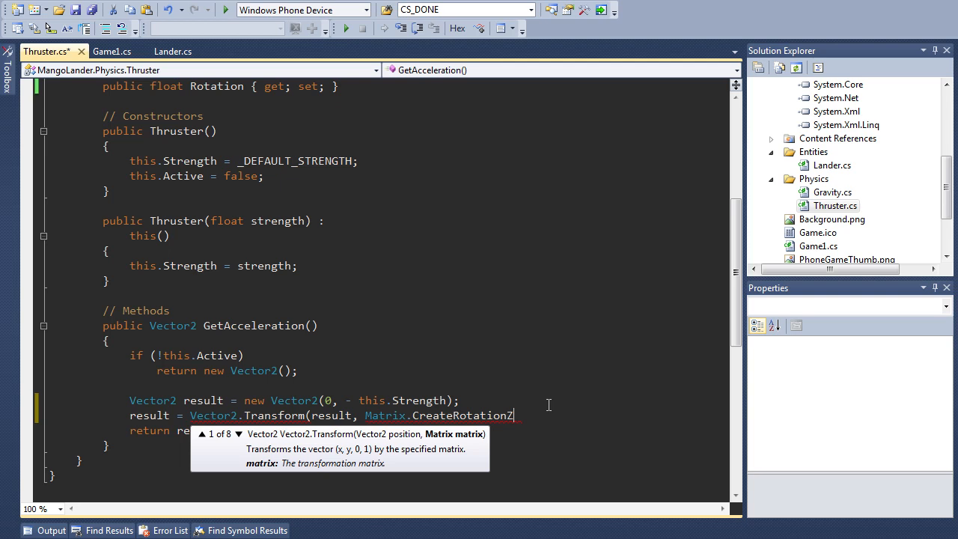
text(()
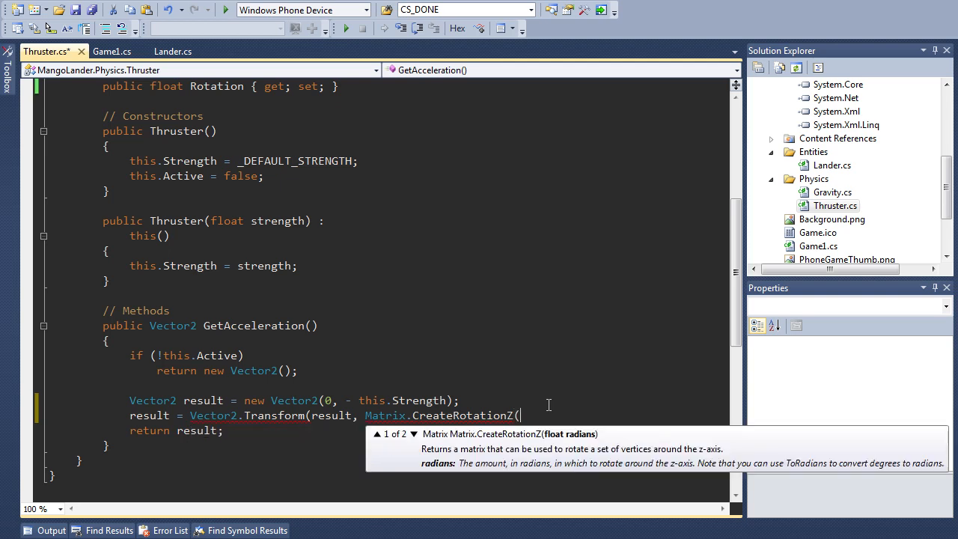
text(thi)
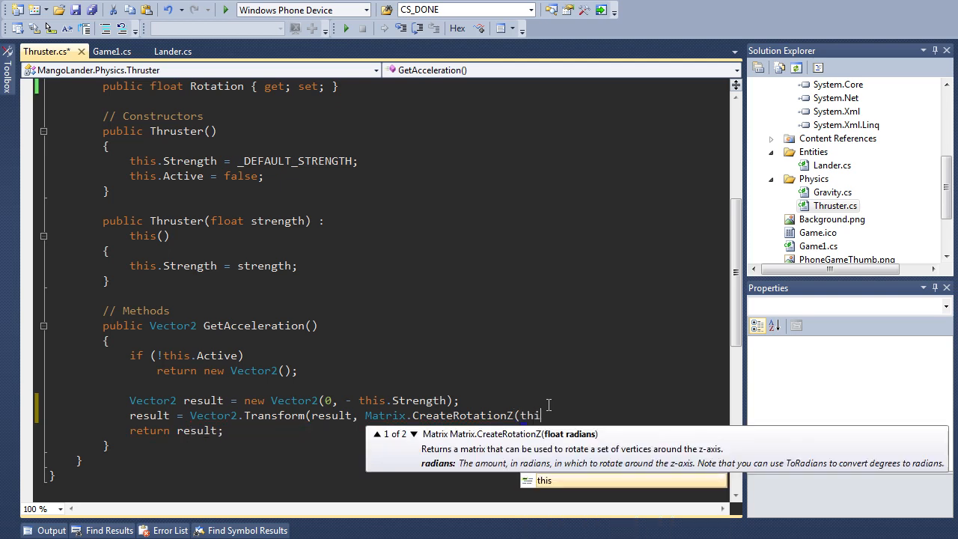
text(.Rotation)
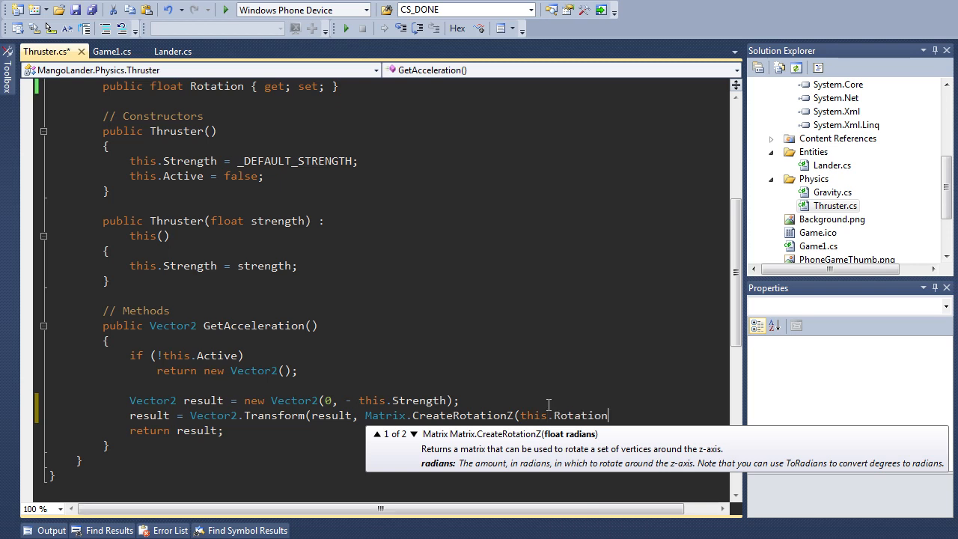
text());)
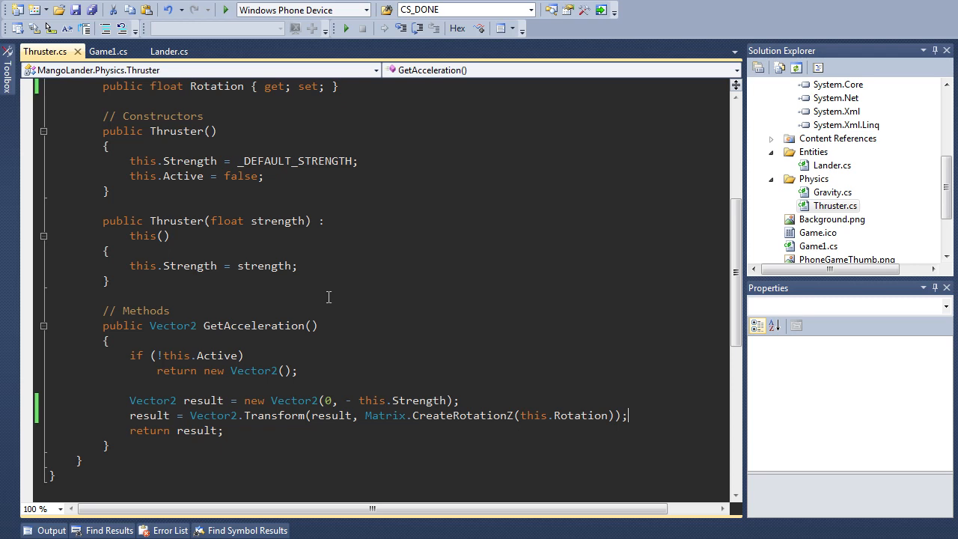
mouse_move(169, 51)
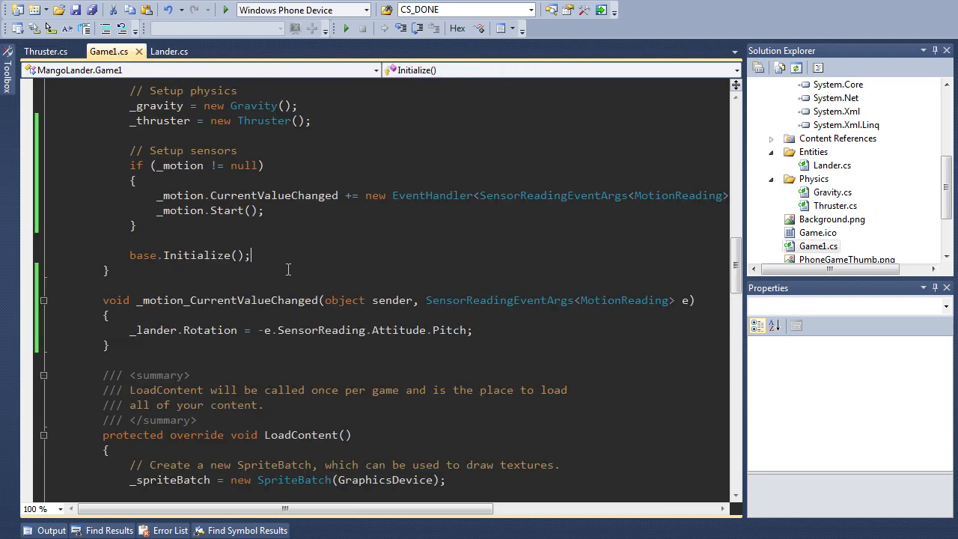
Place the cursor inside Game1's _motion_CurrentValueChanged handler.
scroll(up, 3)
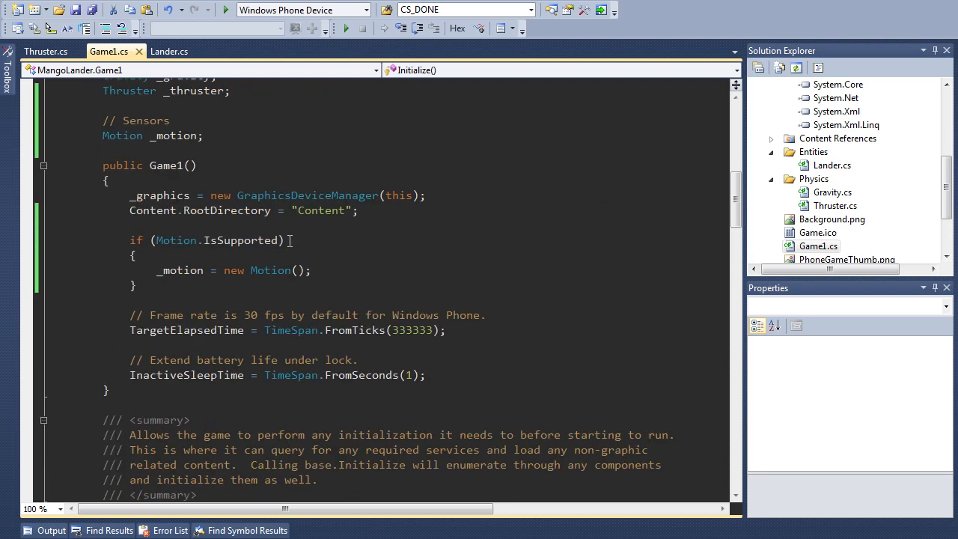
scroll(down, 3)
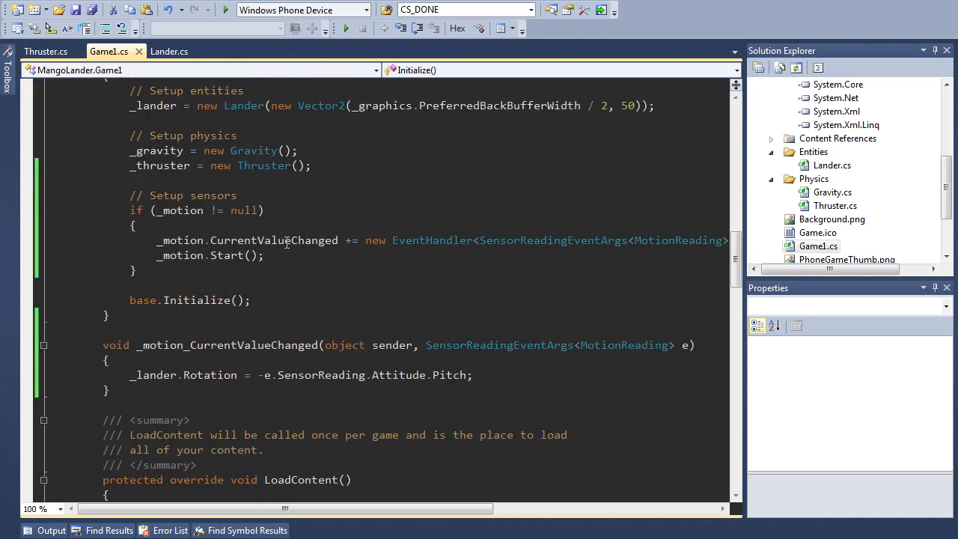
click(175, 372)
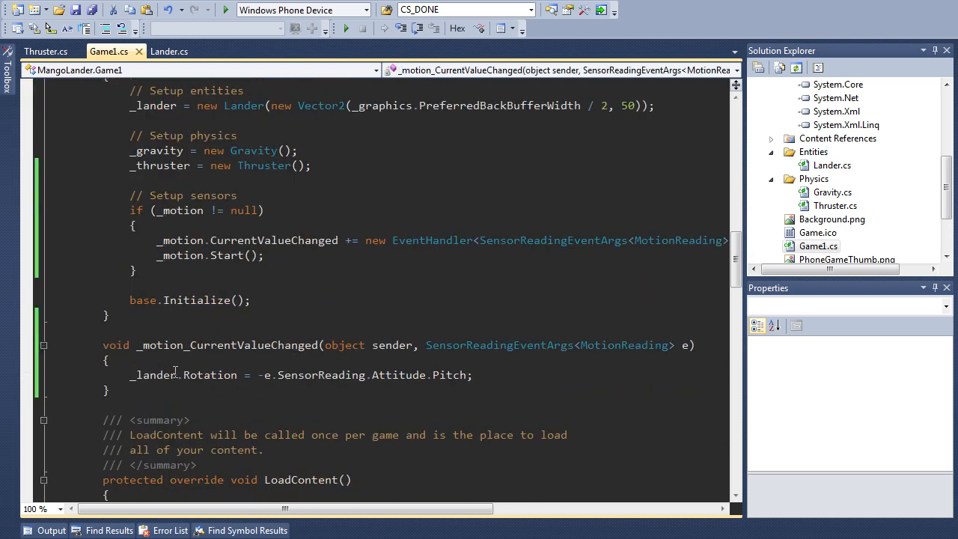
mouse_move(150, 374)
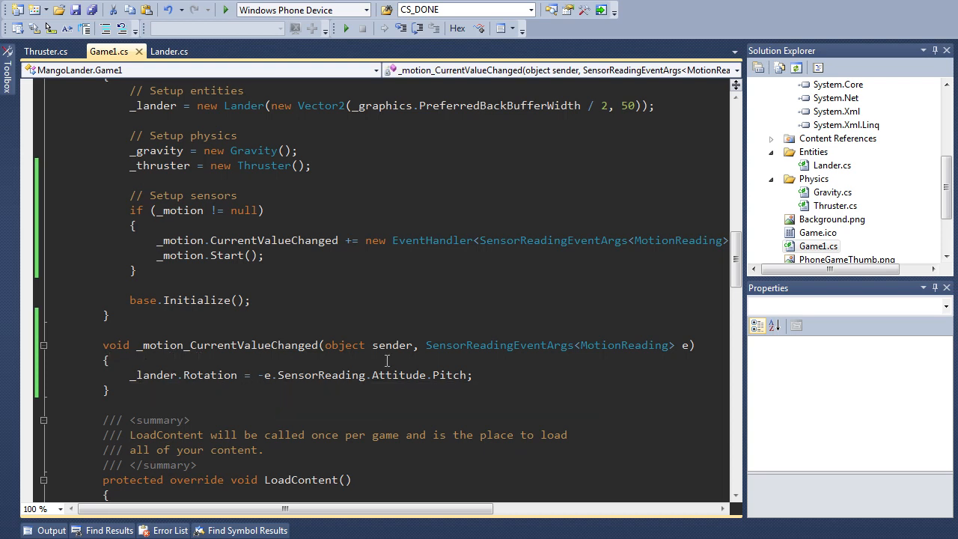
Declare 'float rotation = -Pitch / 1.2f' and assign it to _thruster.Rotation.
text(float)
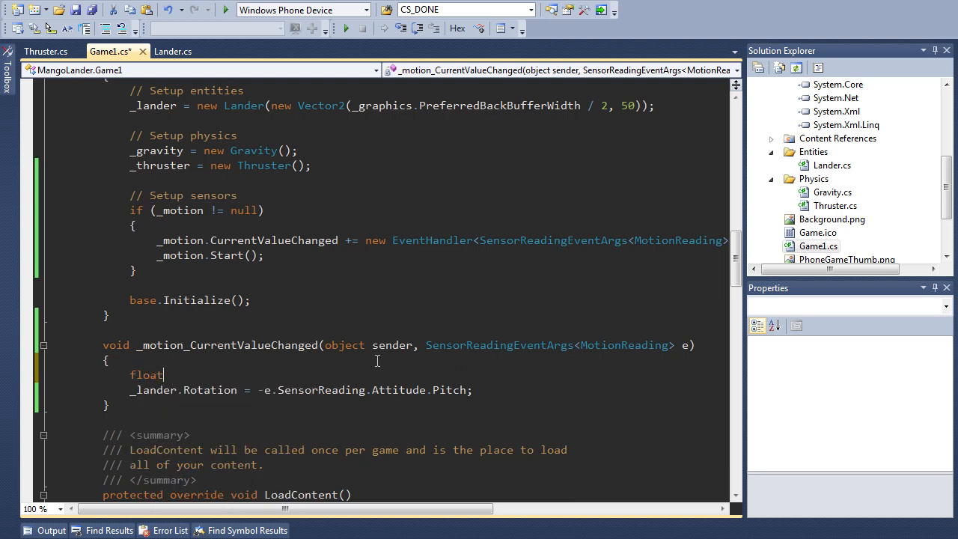
text(rot)
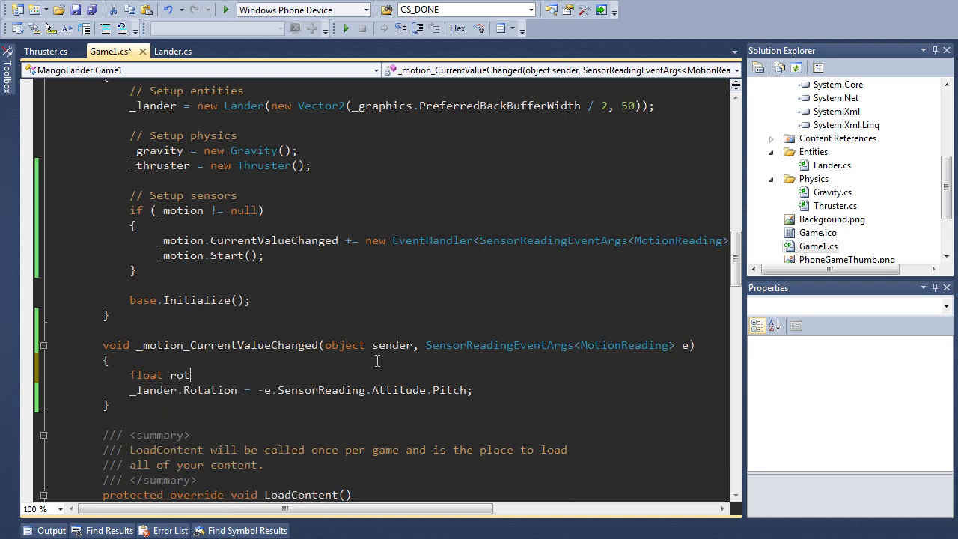
text(ation =)
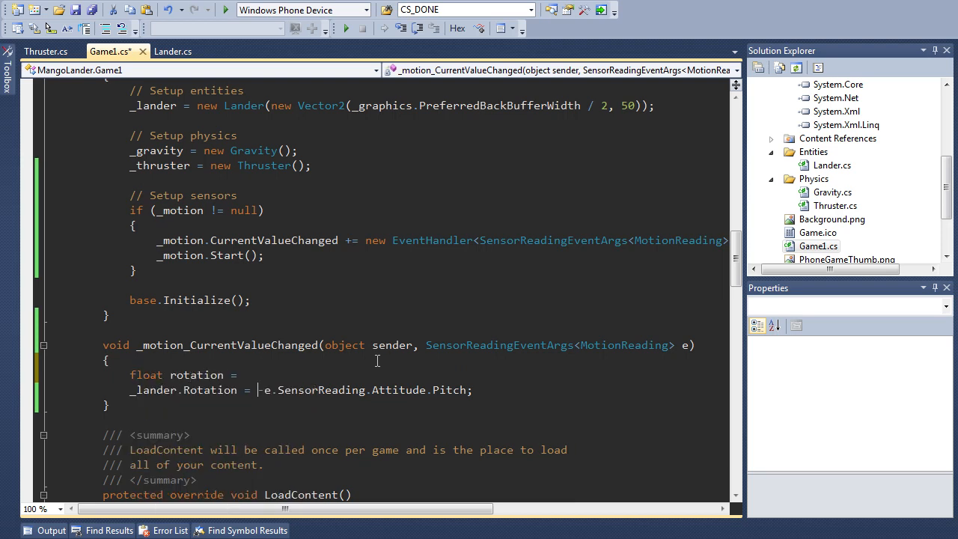
key(Delete)
text(_)
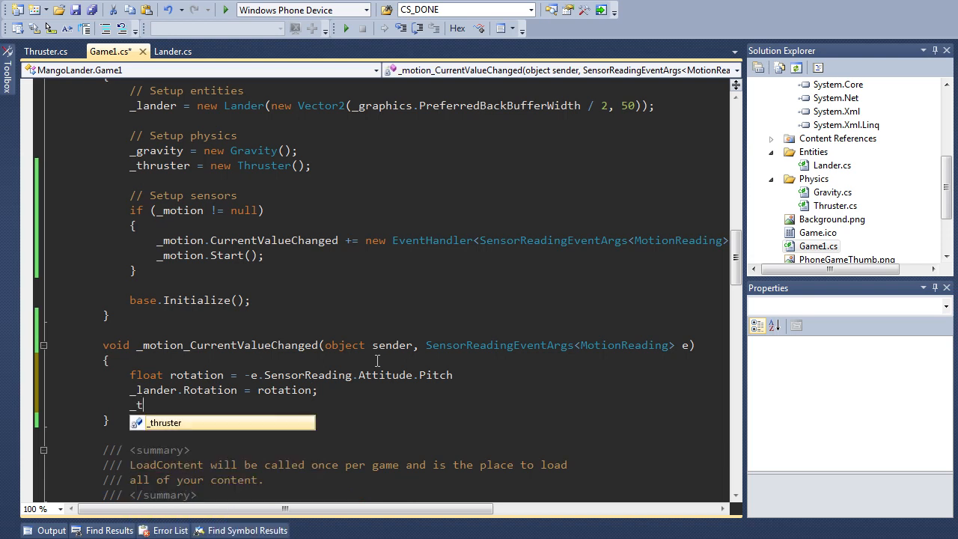
text(thruster.Rotation =)
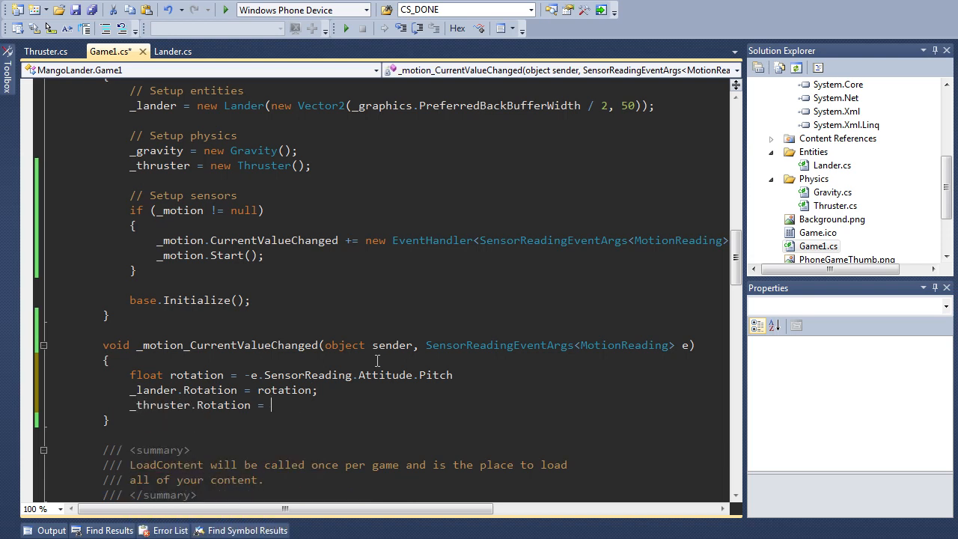
text(rotation;)
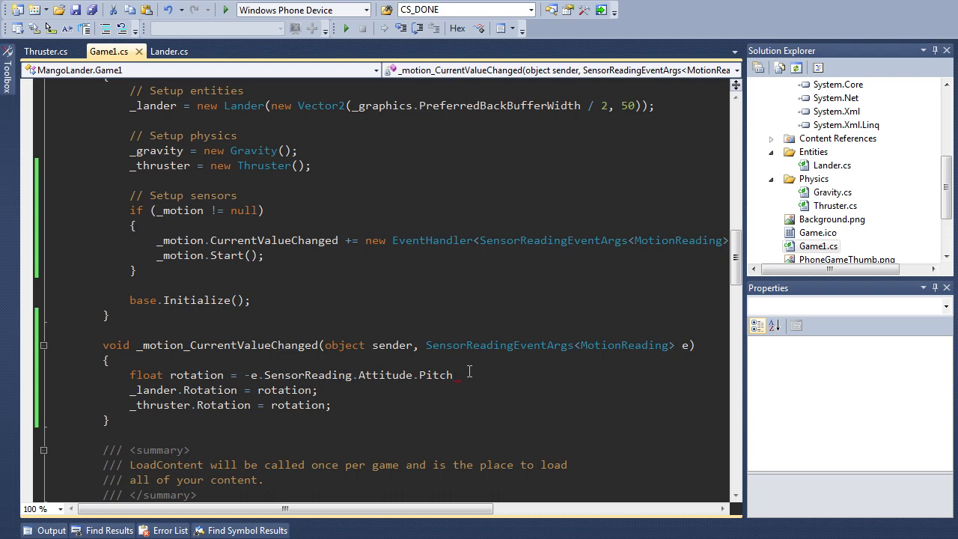
text(/)
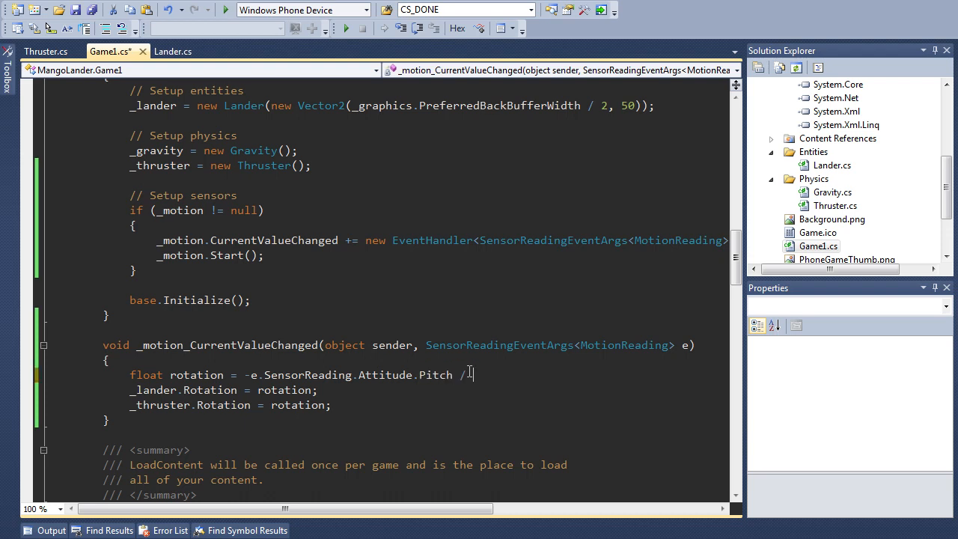
text(1.2;)
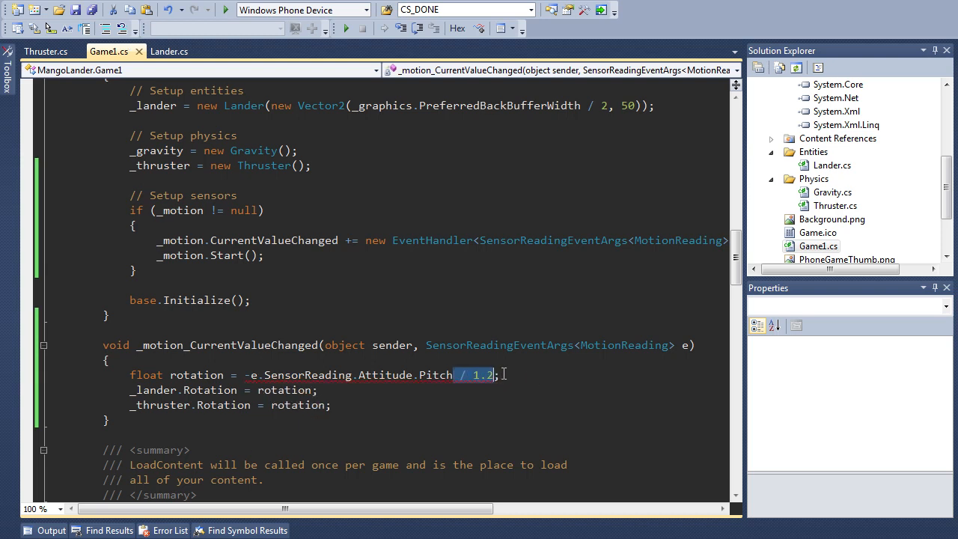
text(f)
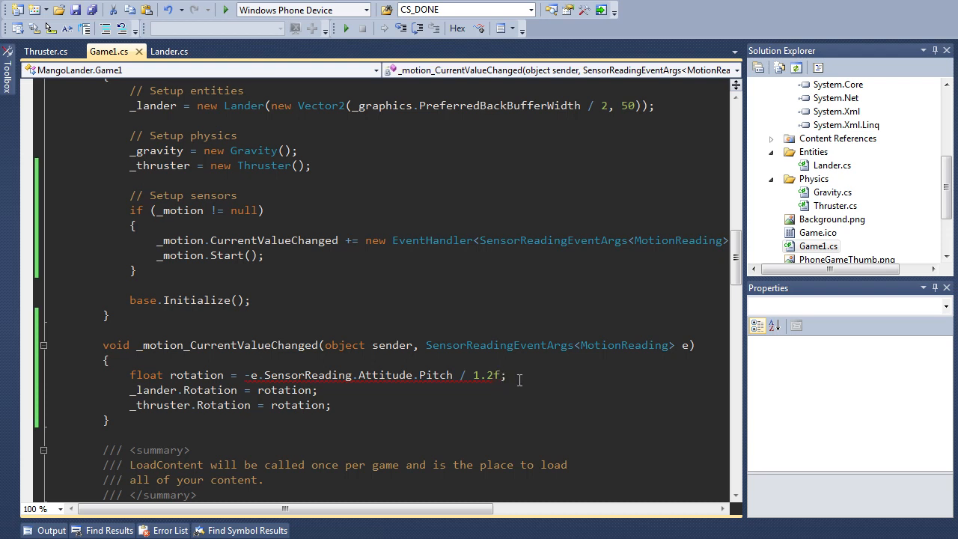